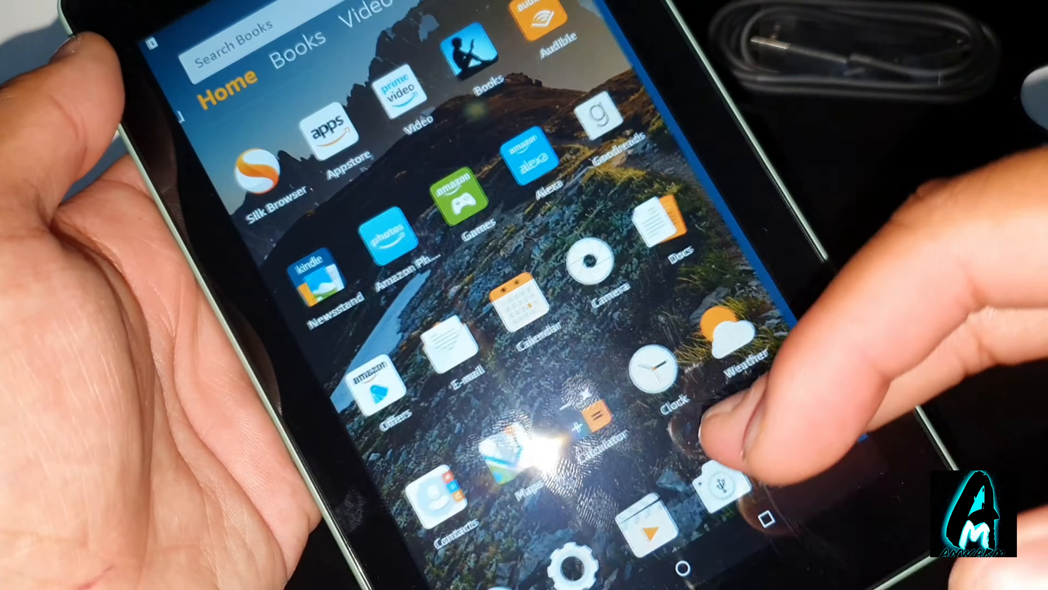
Launch Settings from the Fire home screen icon, landing on the category list topped by Internet
left_click(568, 562)
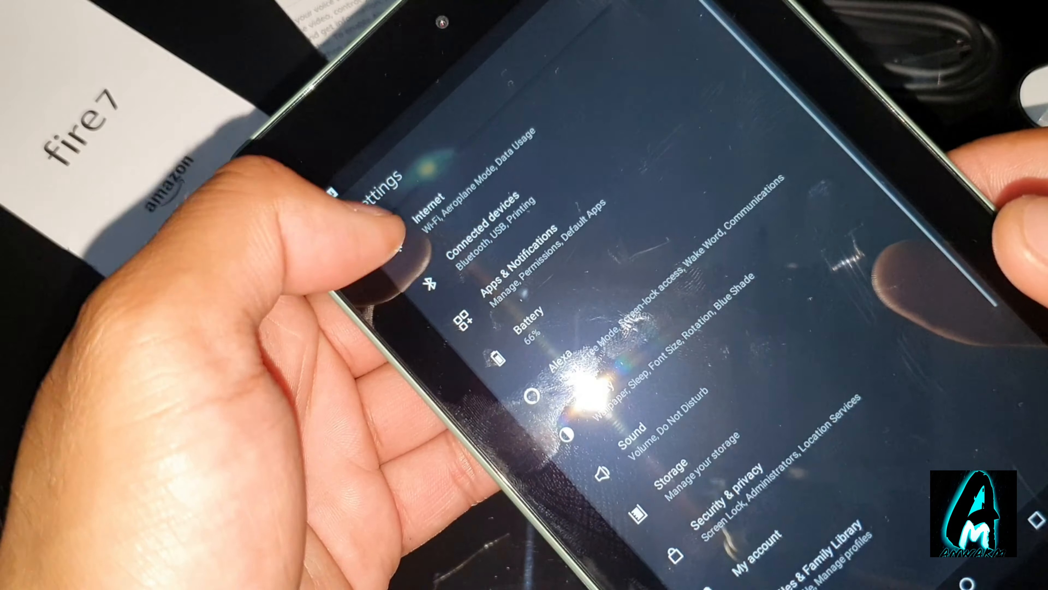
Enter the Alexa page showing Alexa, Hands-Free Mode, Wake Word and Tablet ESP Behaviour toggles
left_click(508, 221)
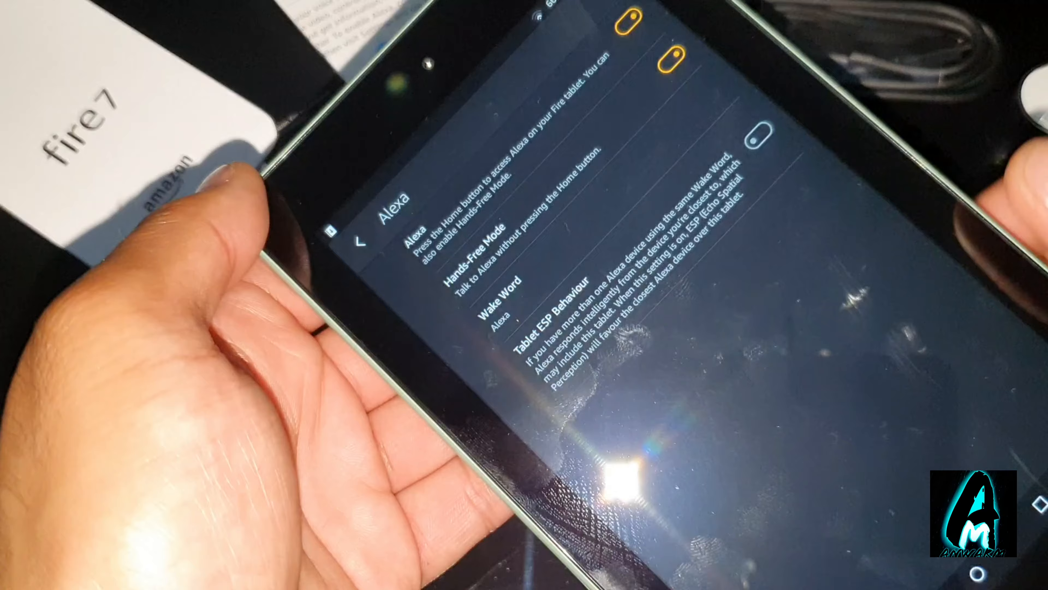
left_click(360, 239)
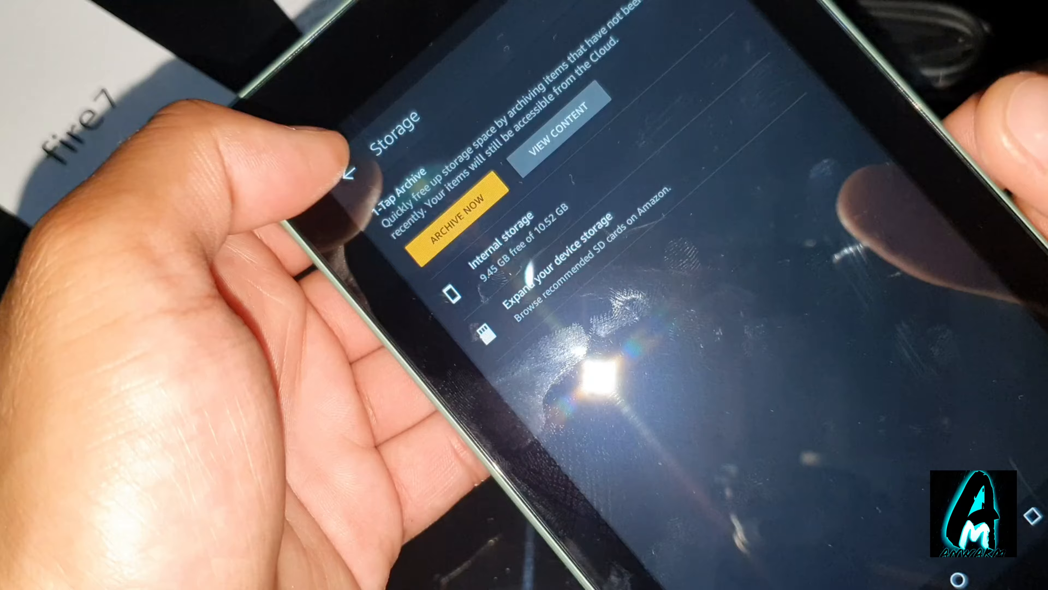
Enter Device Options, listing Date & time, Reset to factory defaults and About Fire Tablet
left_click(358, 167)
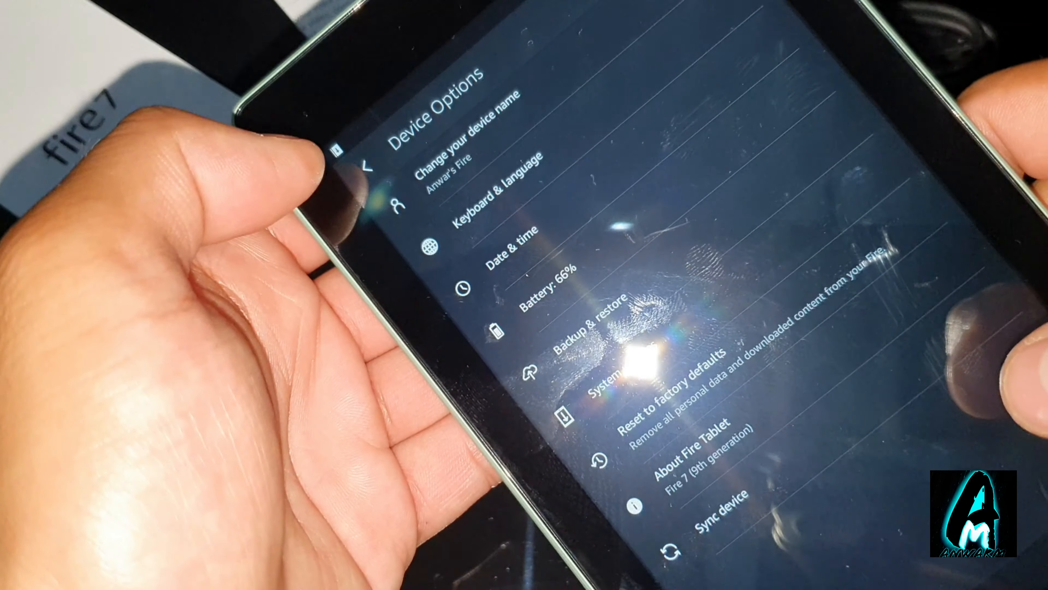